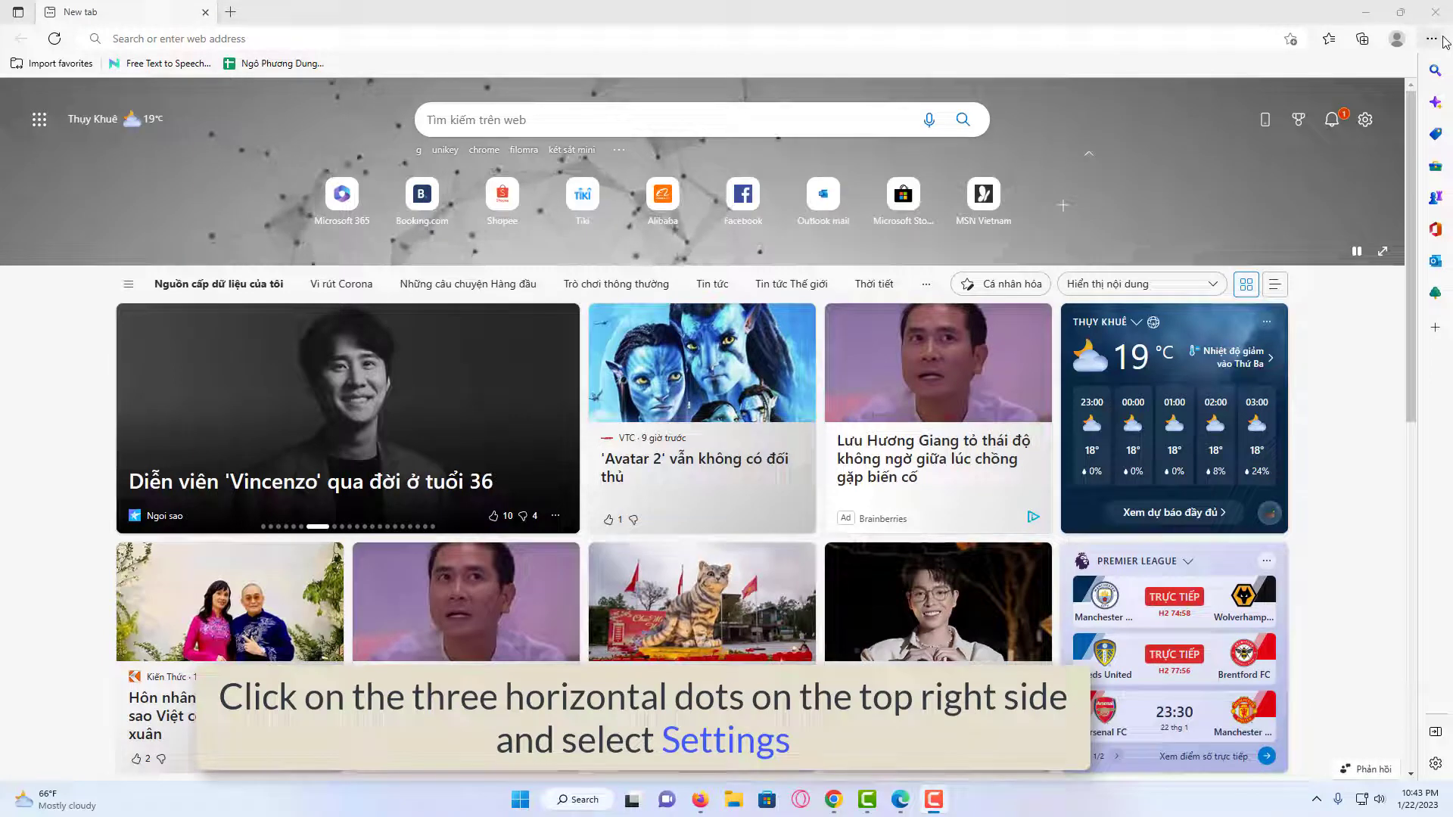
Reach Edge's Settings page through the Settings and more menu
left_click(1432, 40)
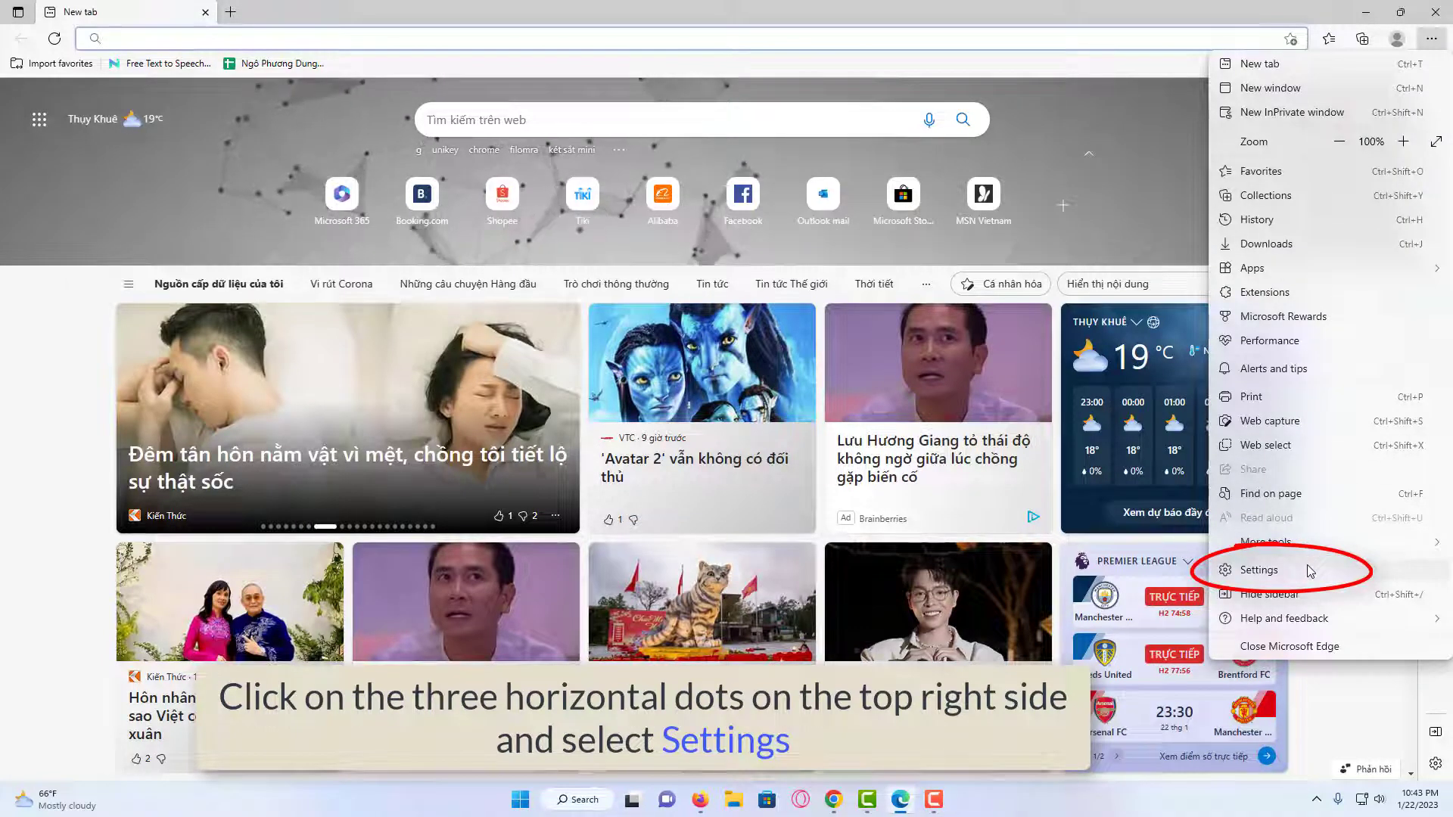
left_click(1257, 571)
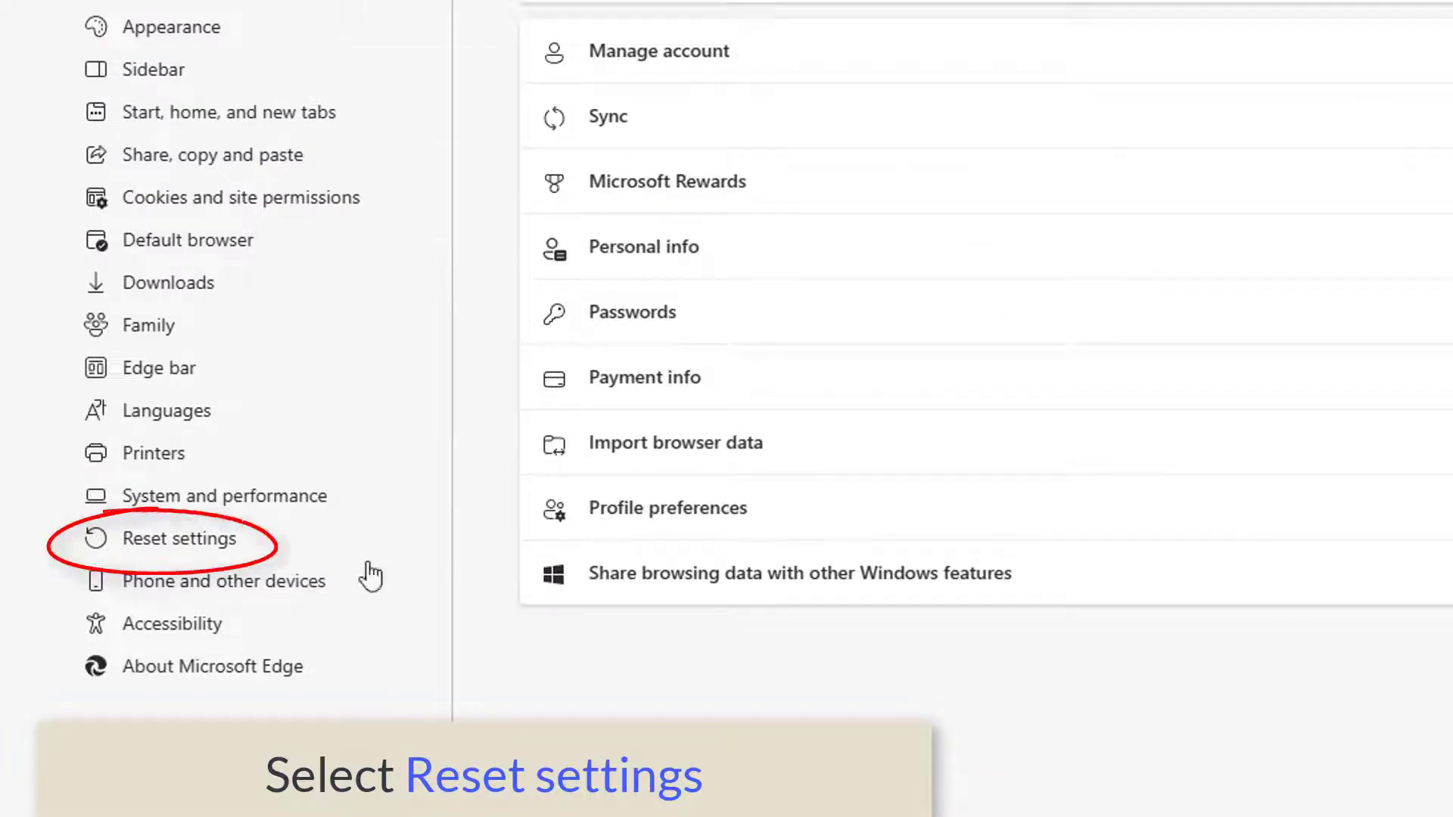
Under Reset settings, restore all Edge settings to their default values and confirm the reset
left_click(185, 539)
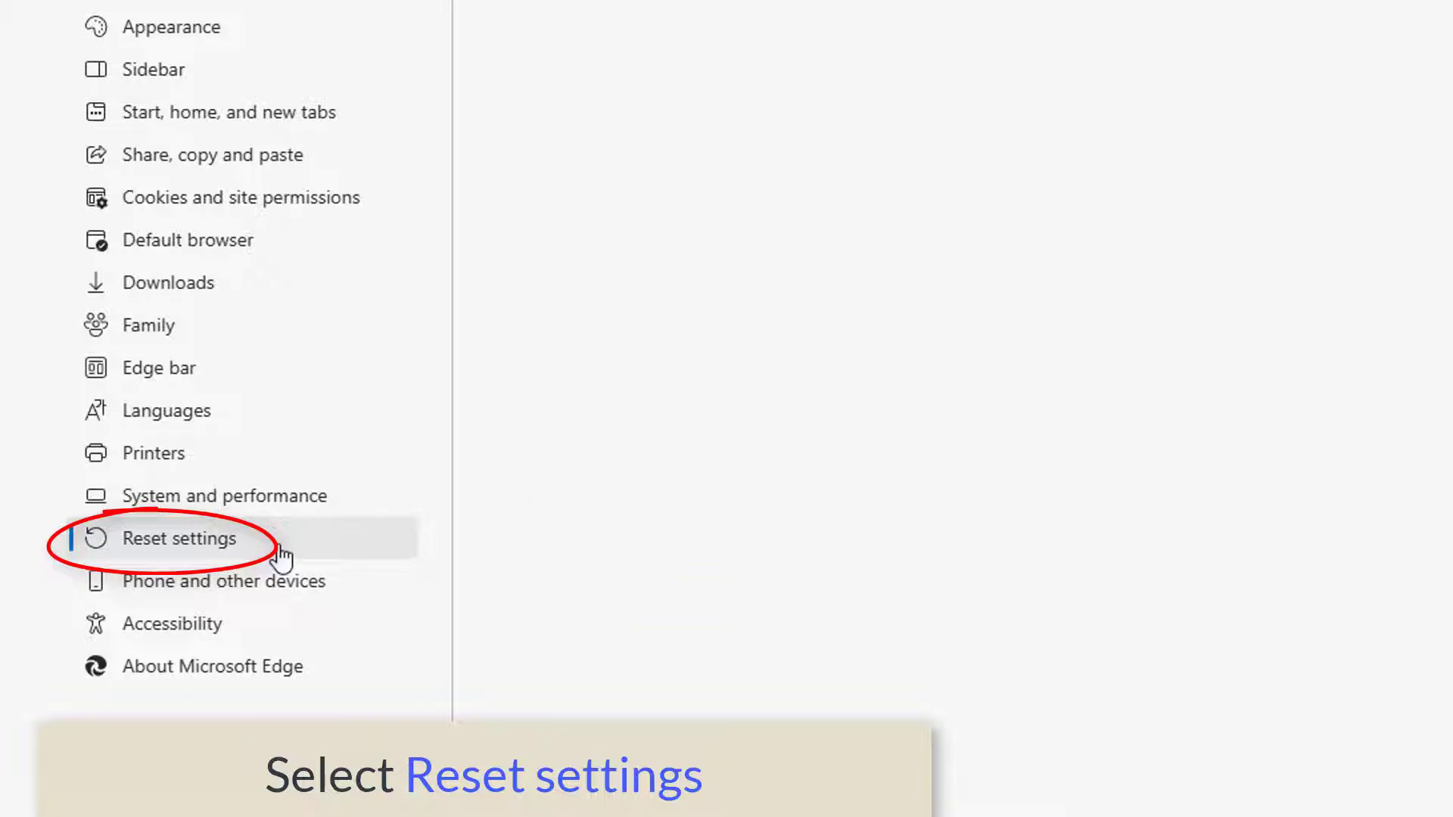
left_click(183, 539)
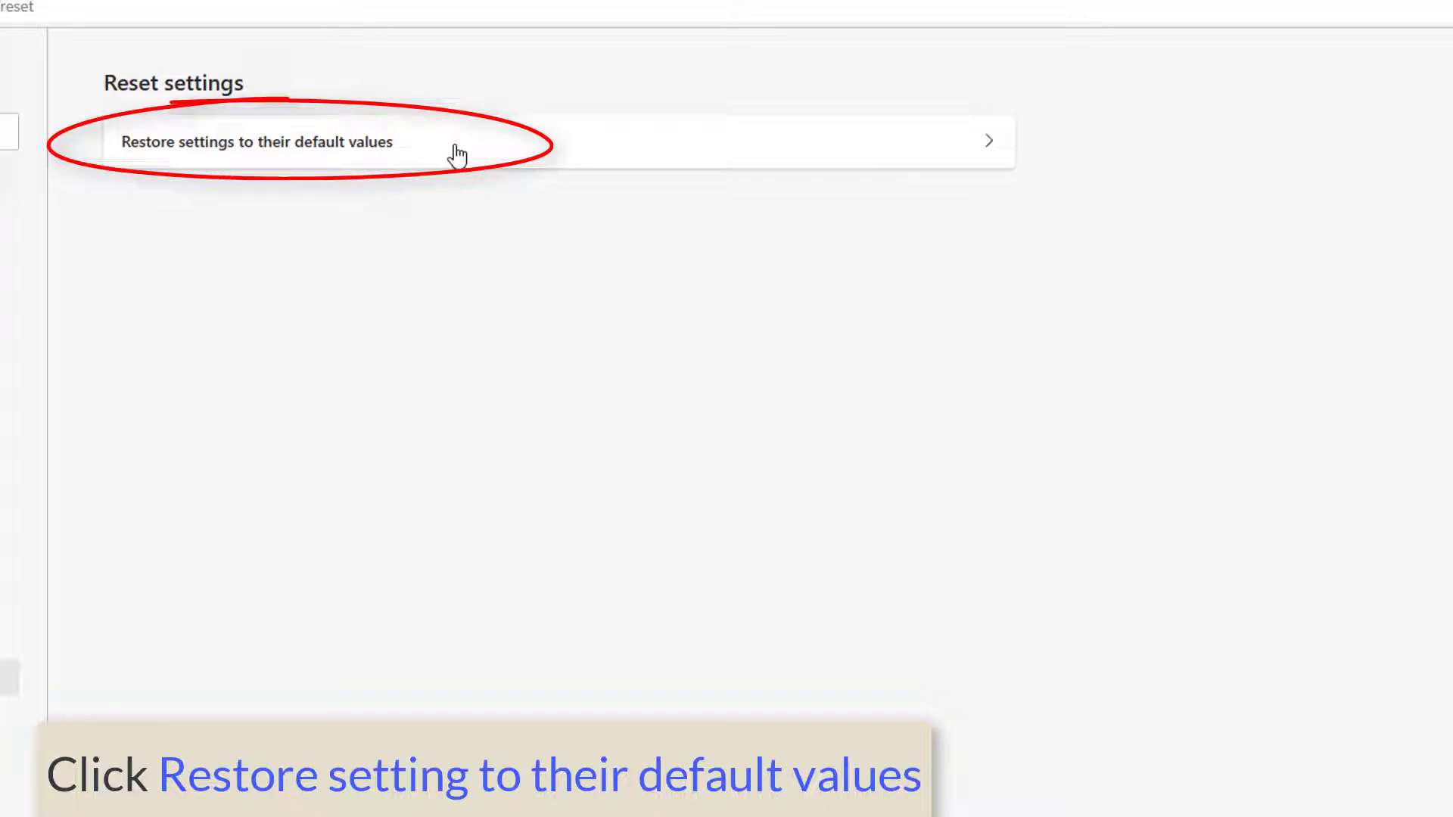
left_click(258, 141)
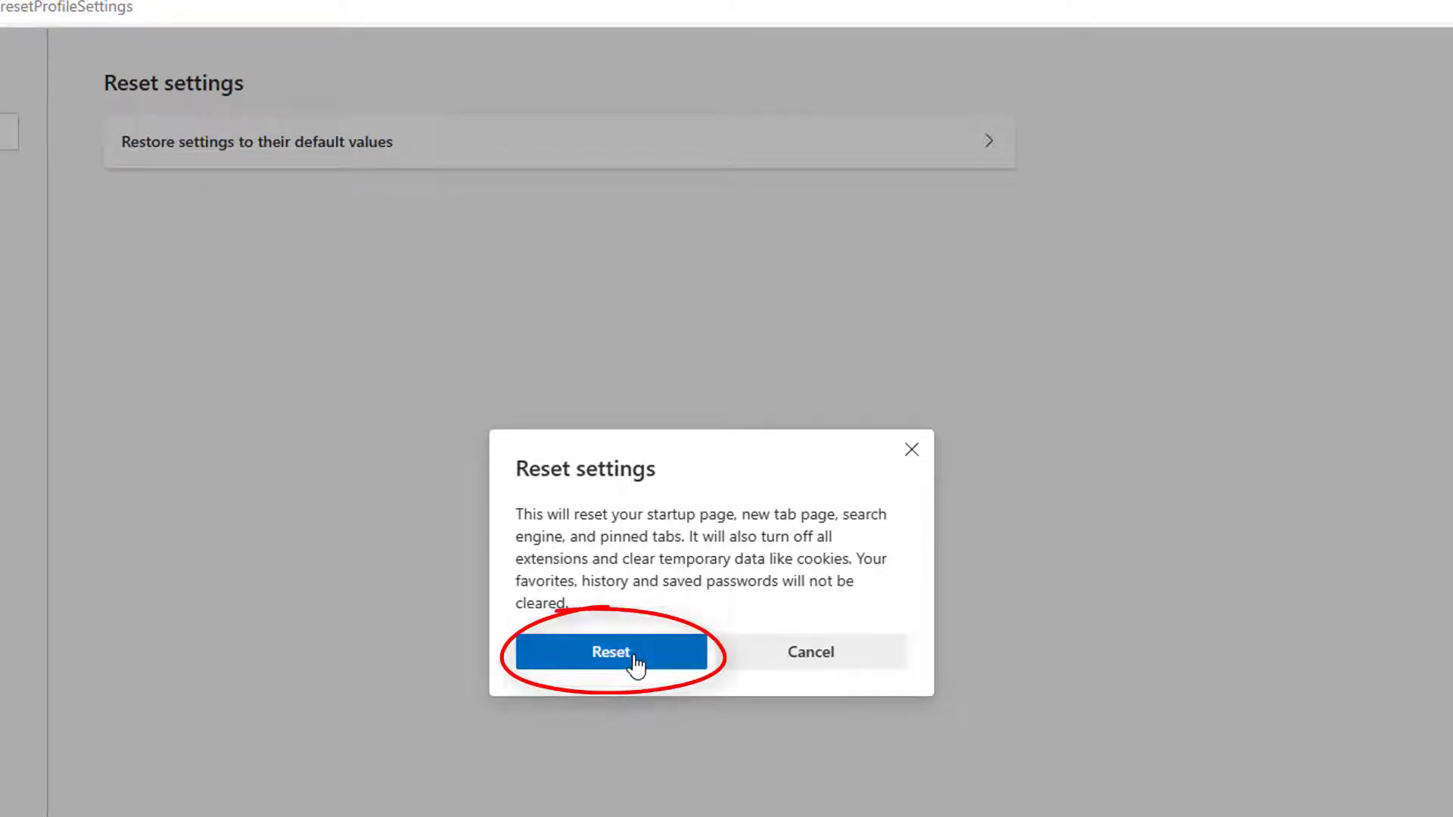
left_click(610, 651)
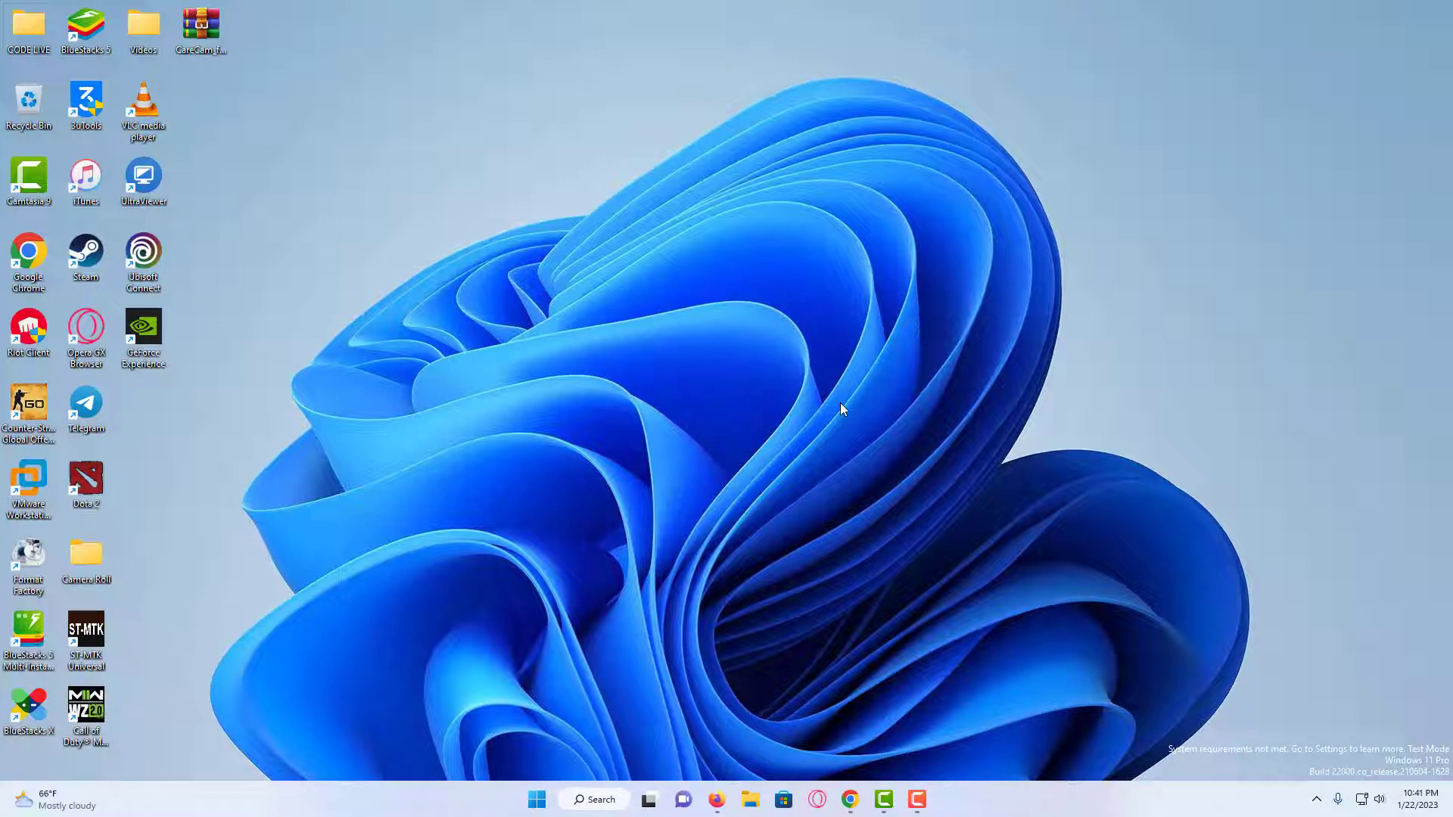
Run %localappdata% to show the AppData\Local folder in File Explorer
key("Win+r")
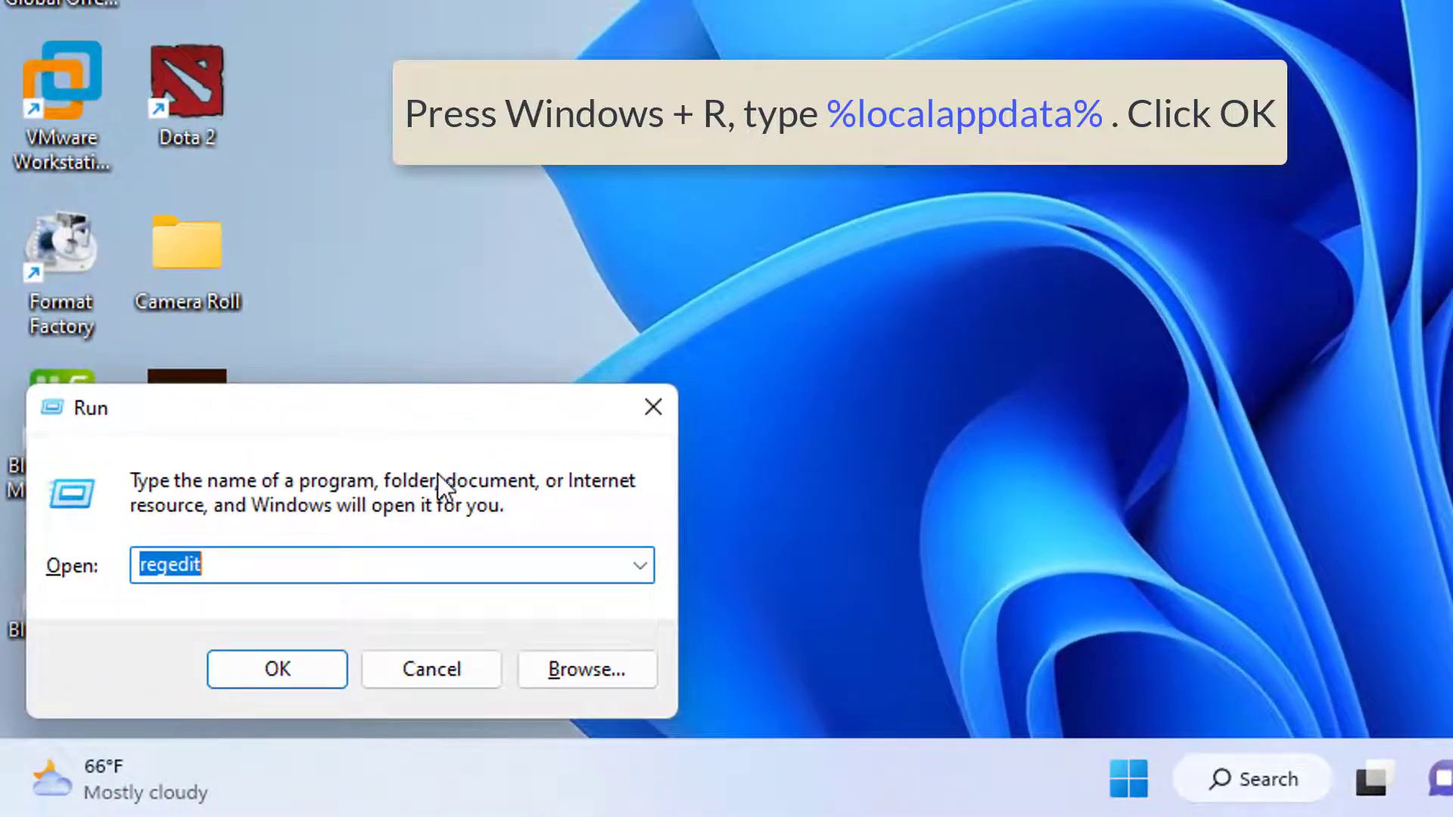
type("%")
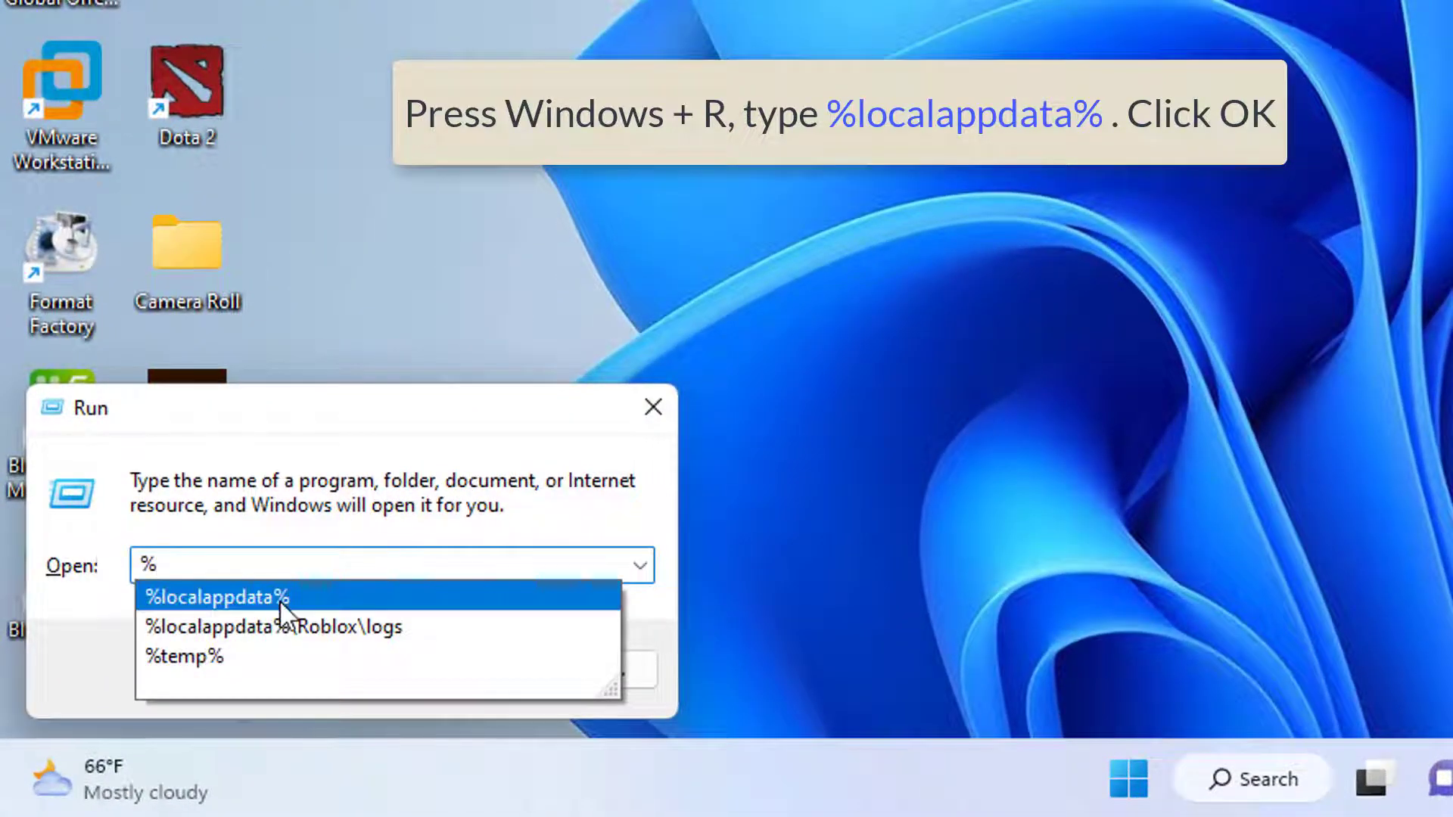
left_click(215, 596)
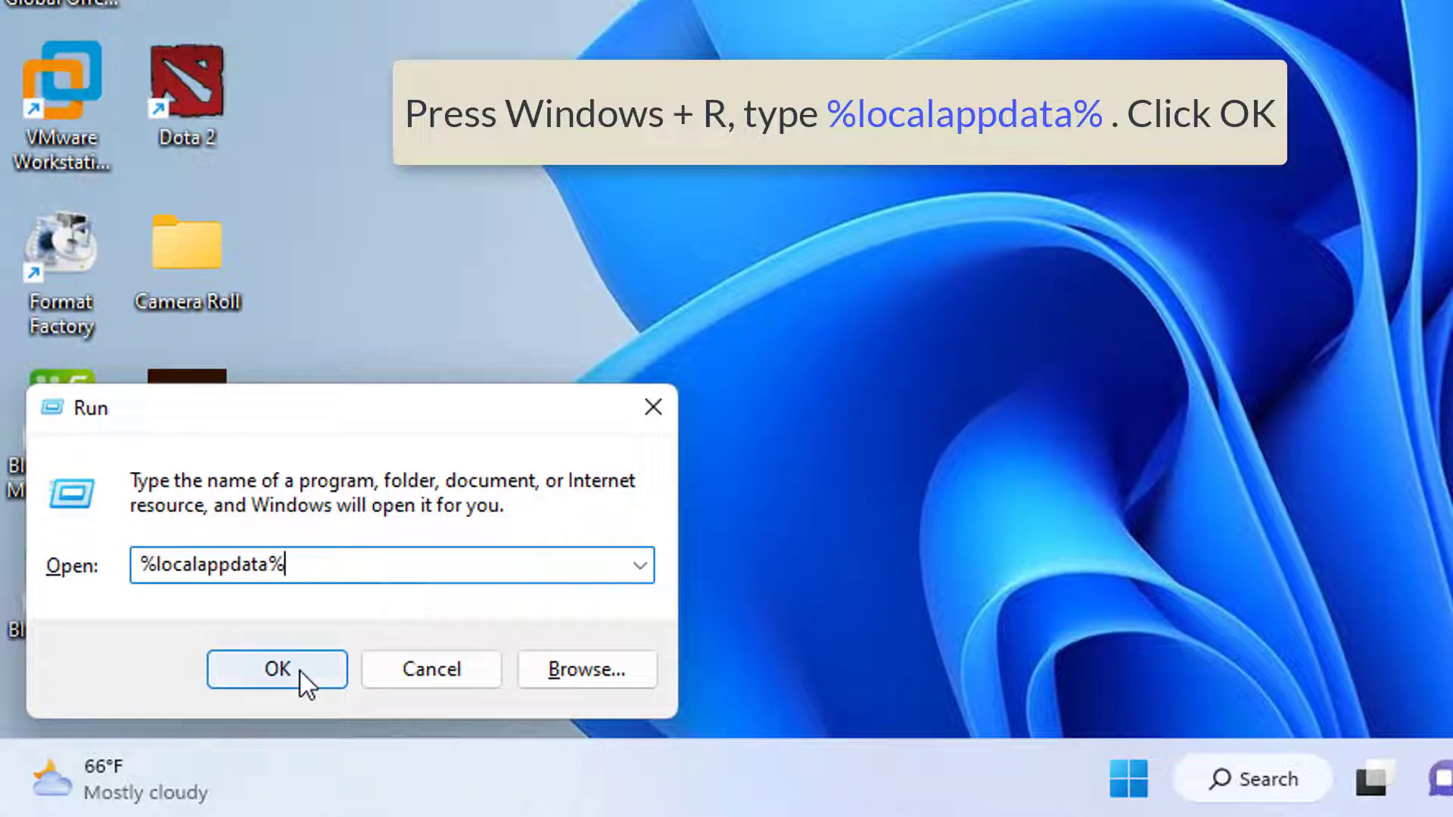
left_click(275, 668)
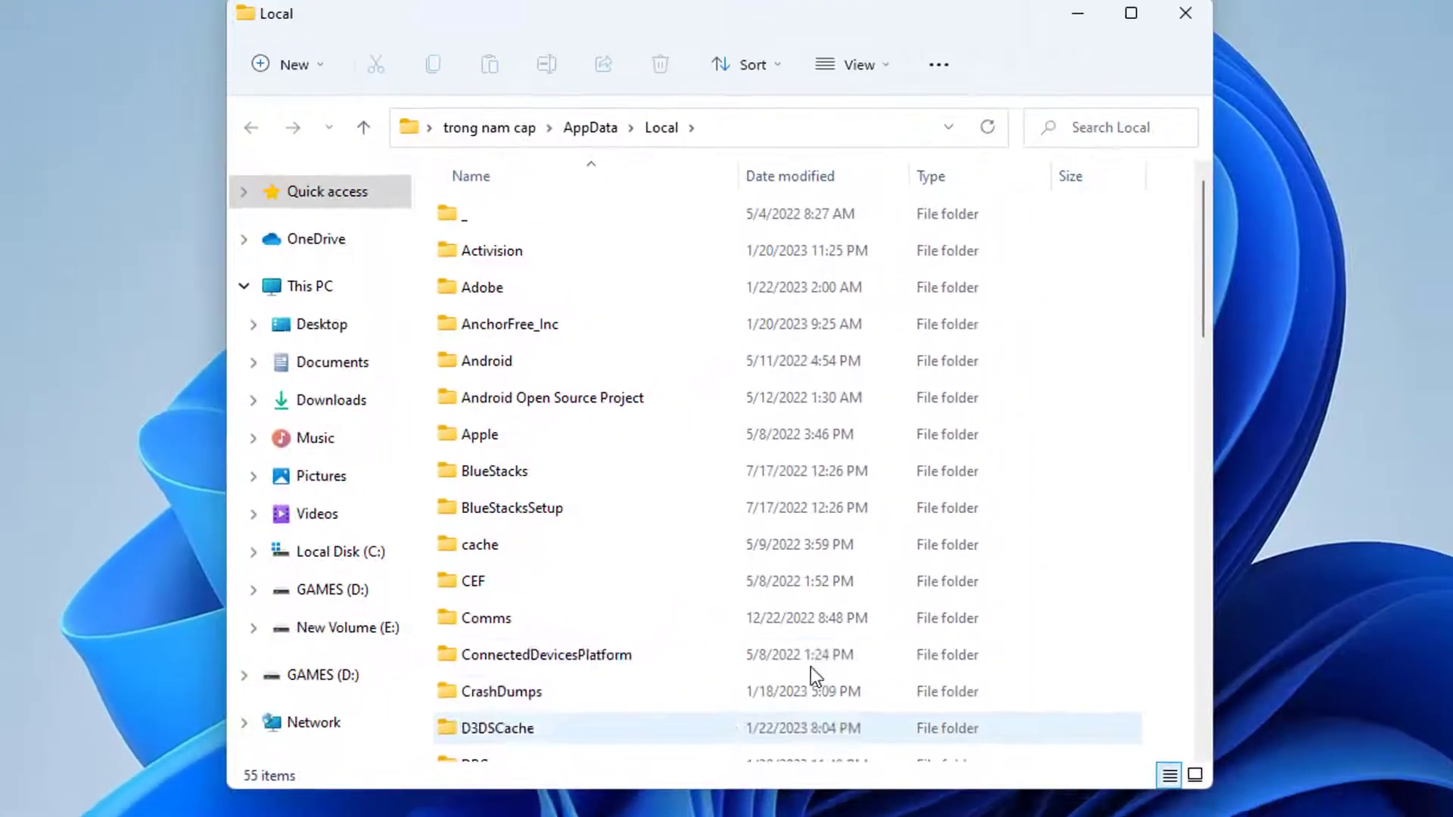
Permanently delete the Edge folder in AppData\Local\Microsoft, confirming despite a file-in-use warning
scroll("down", 3)
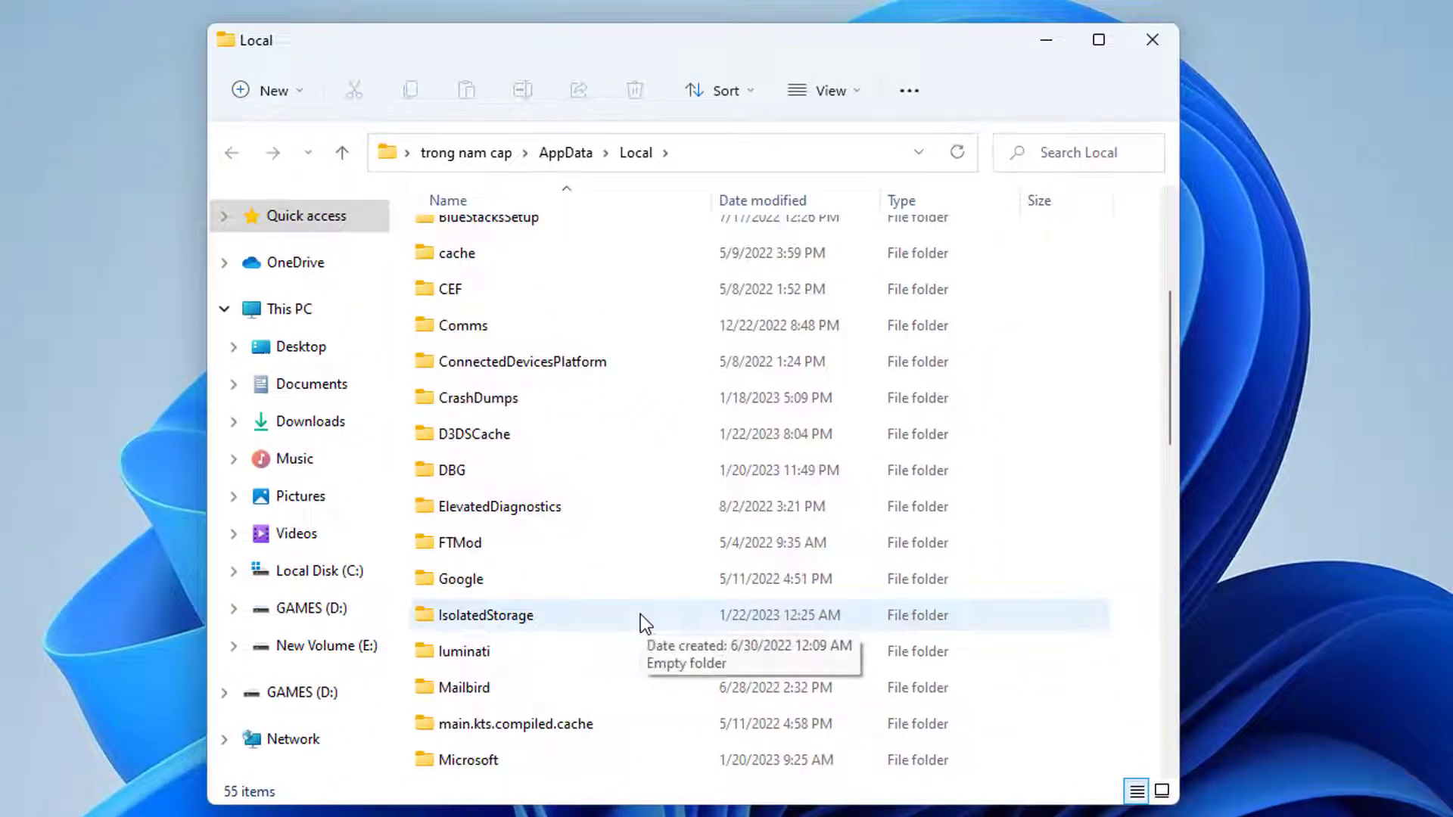
scroll("down", 3)
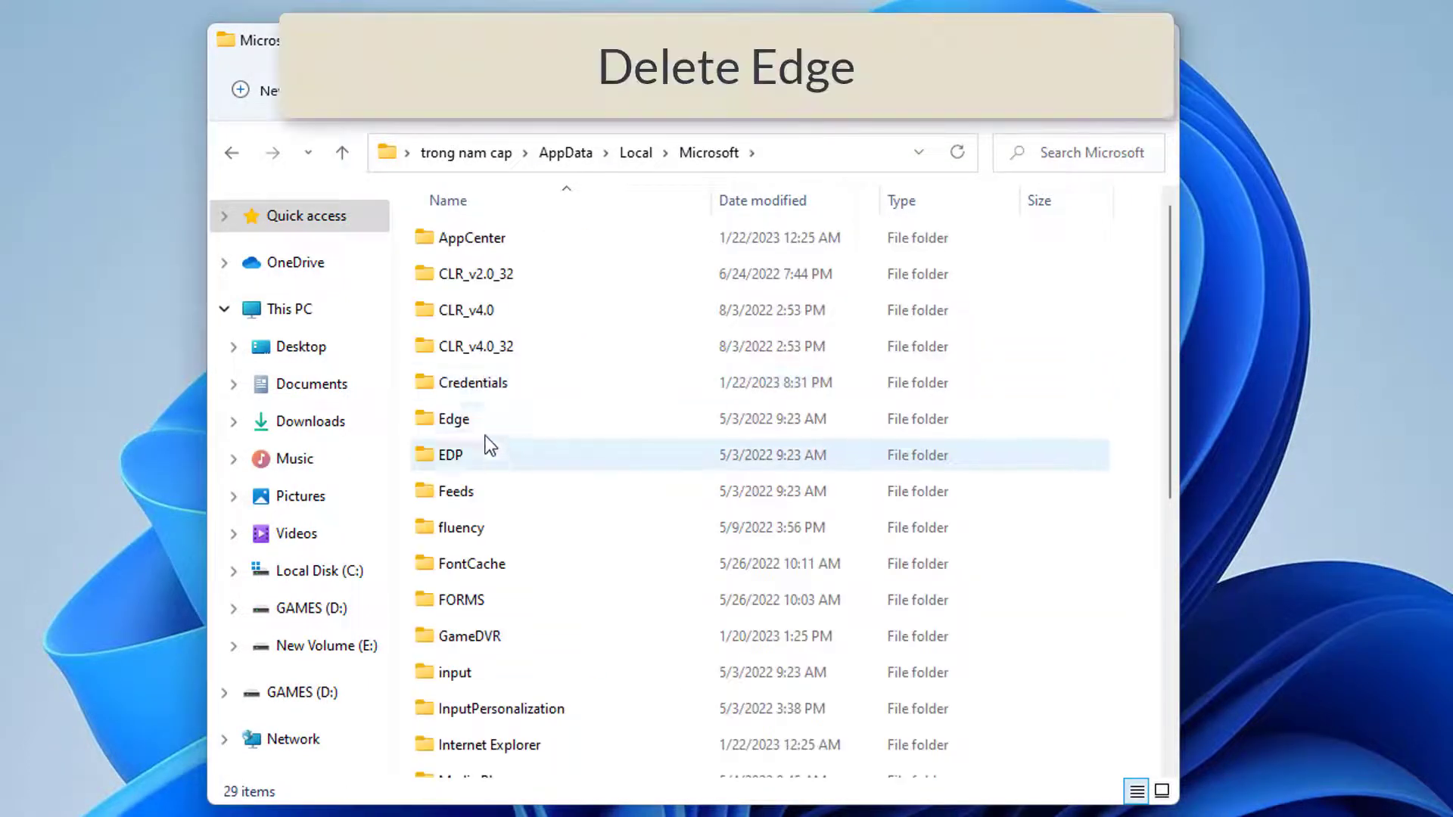
left_click(453, 420)
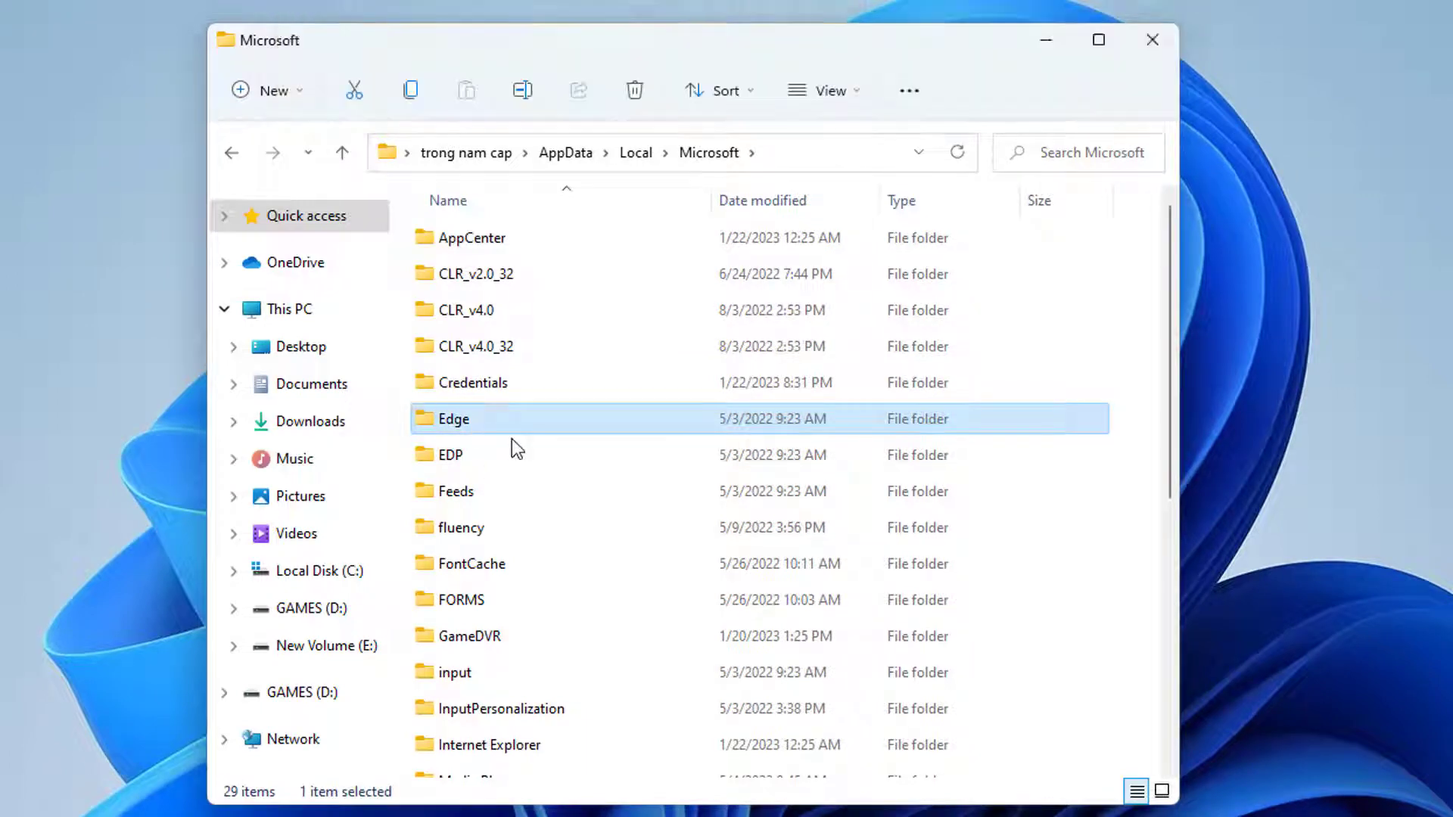
left_click(634, 89)
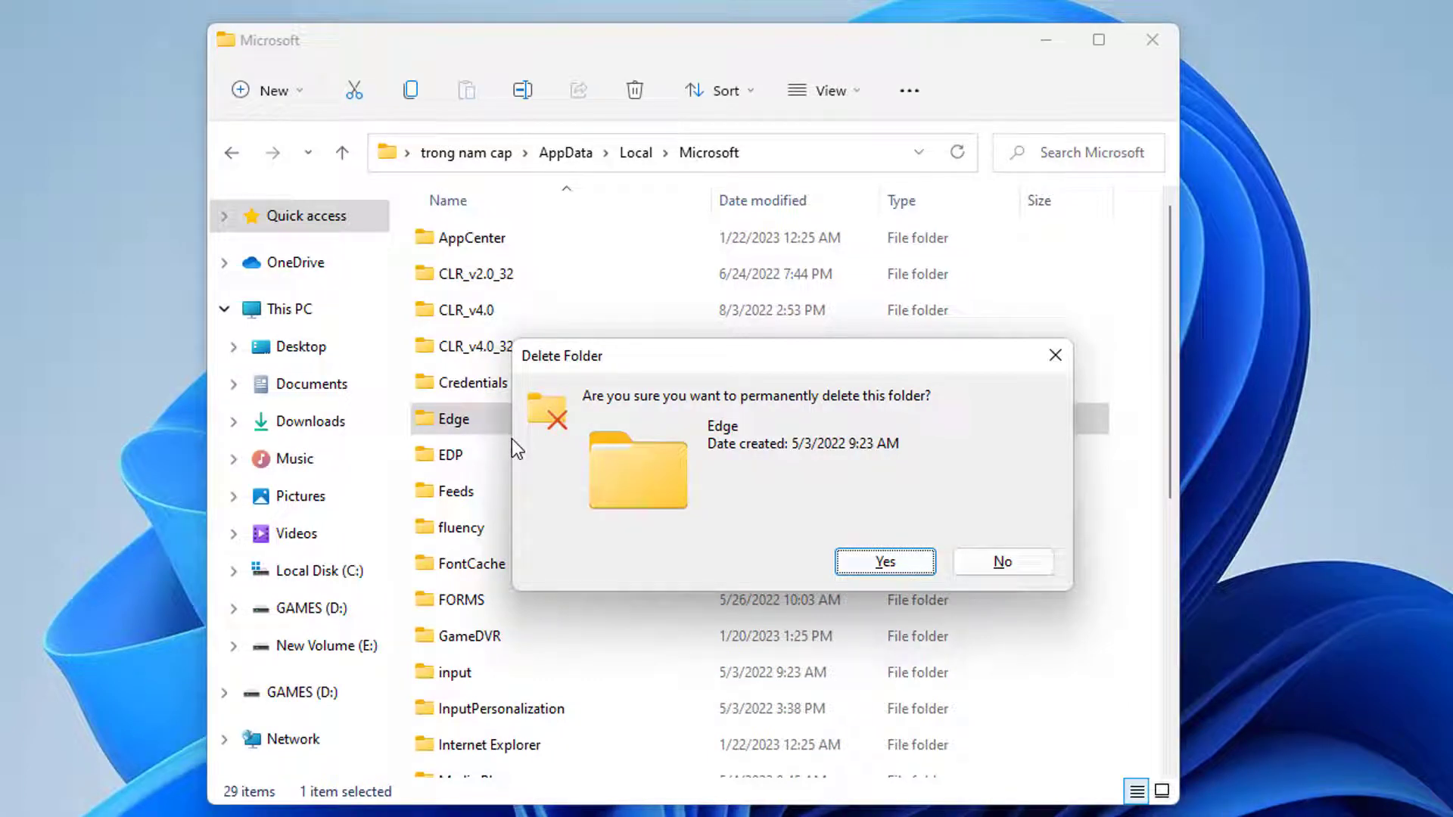
left_click(1002, 562)
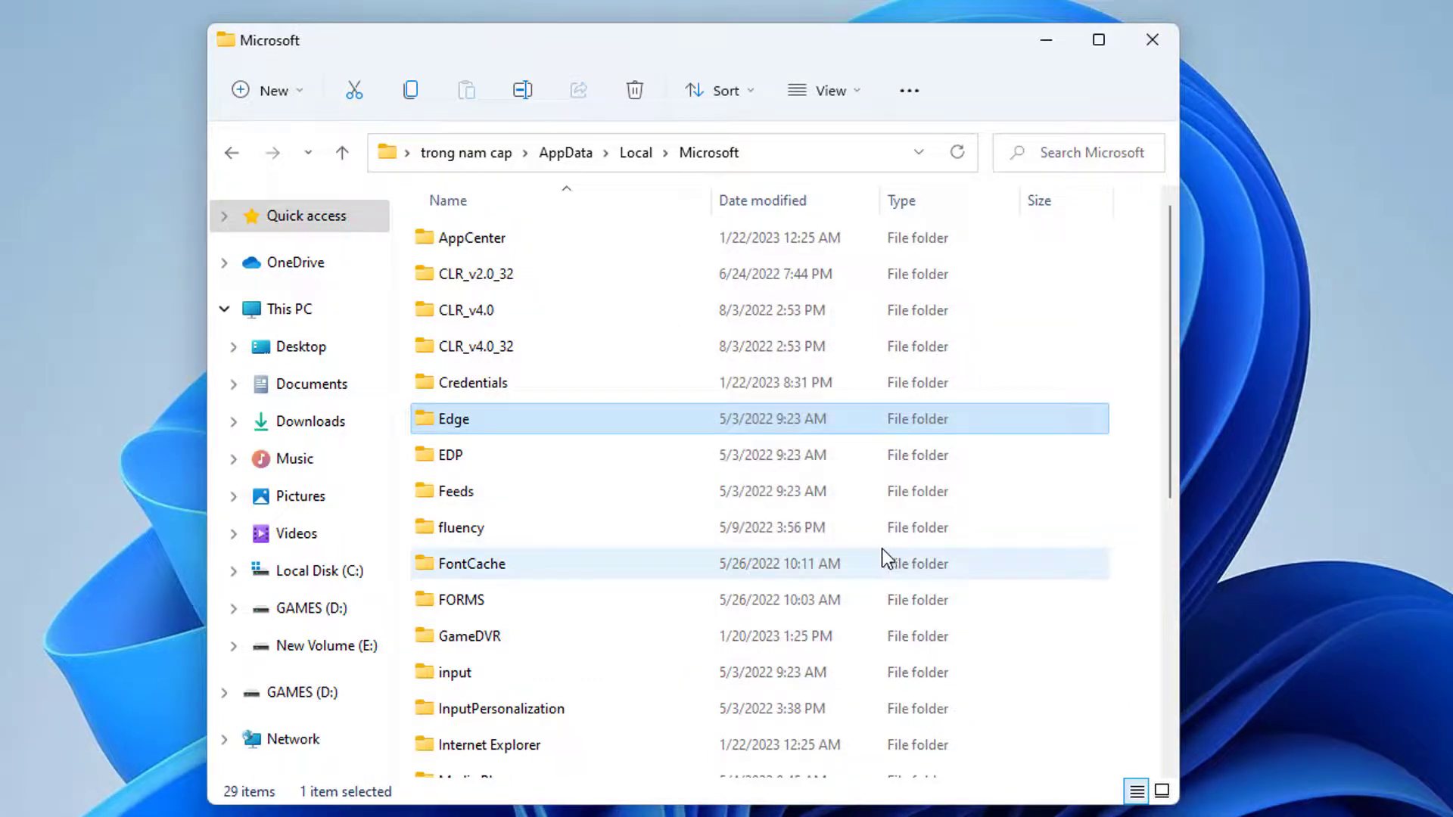
left_click(634, 89)
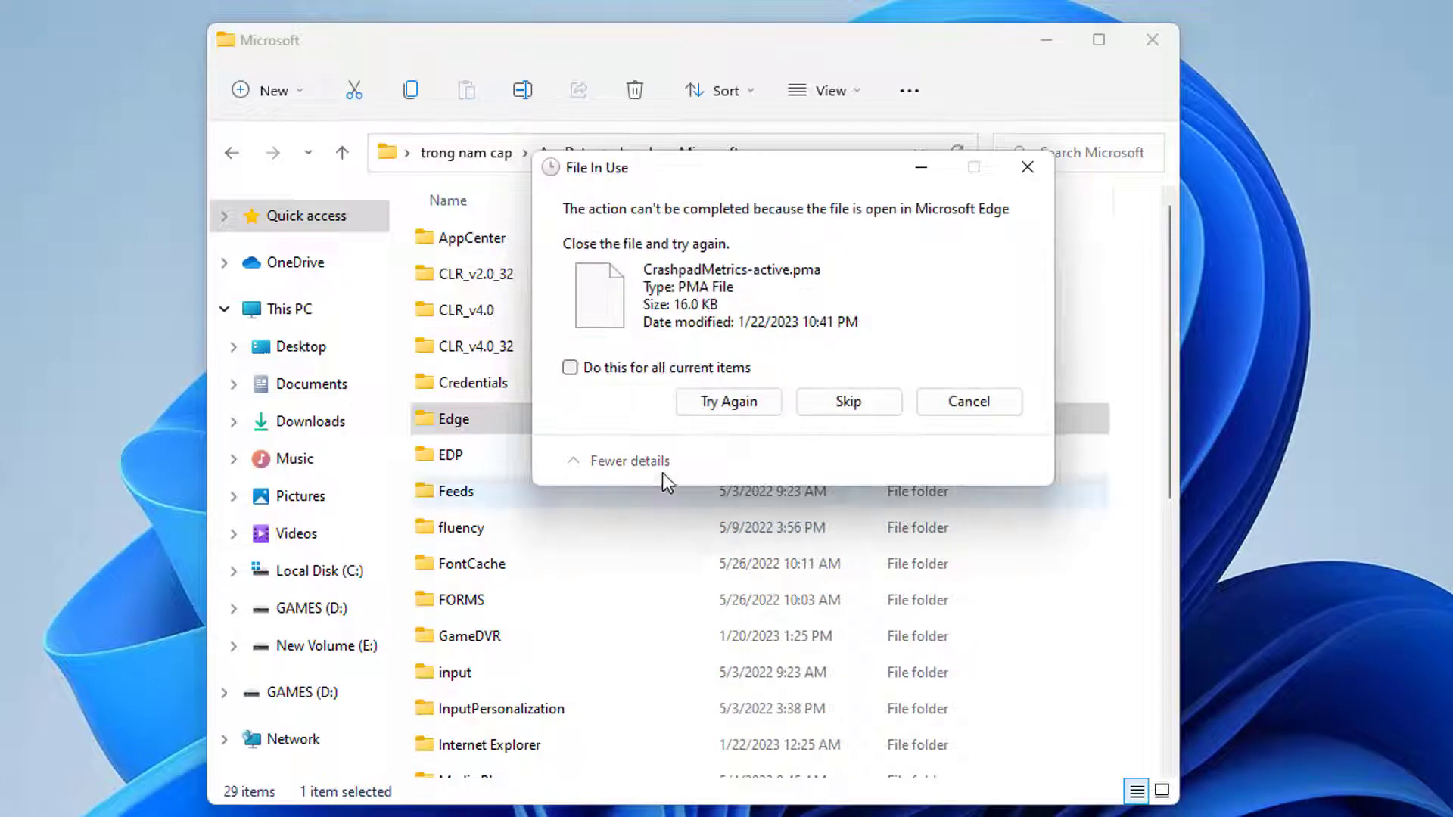
Dismiss the File In Use warning and search Start for "ed" to find Microsoft Edge
left_click(848, 401)
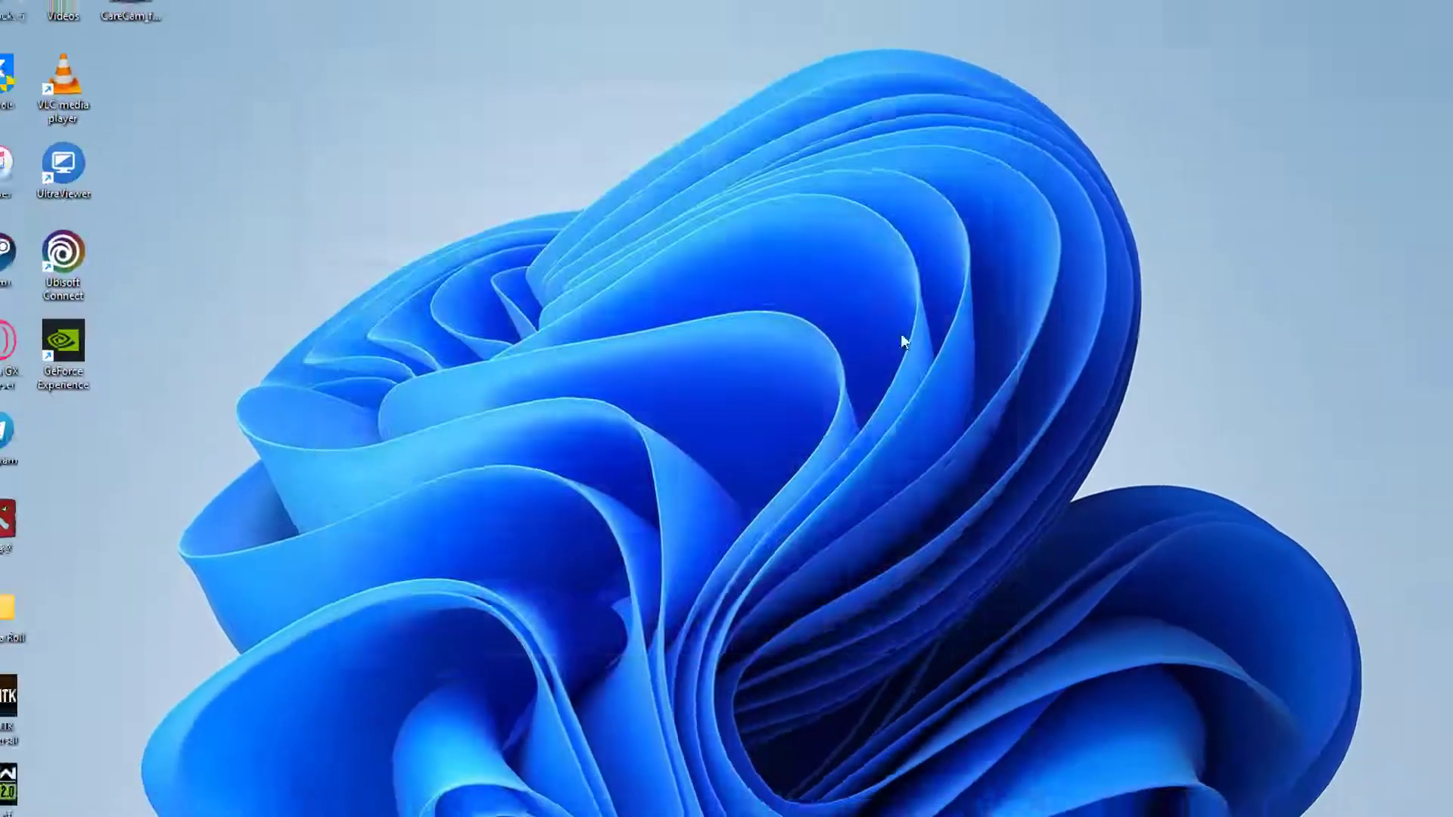
type("ed")
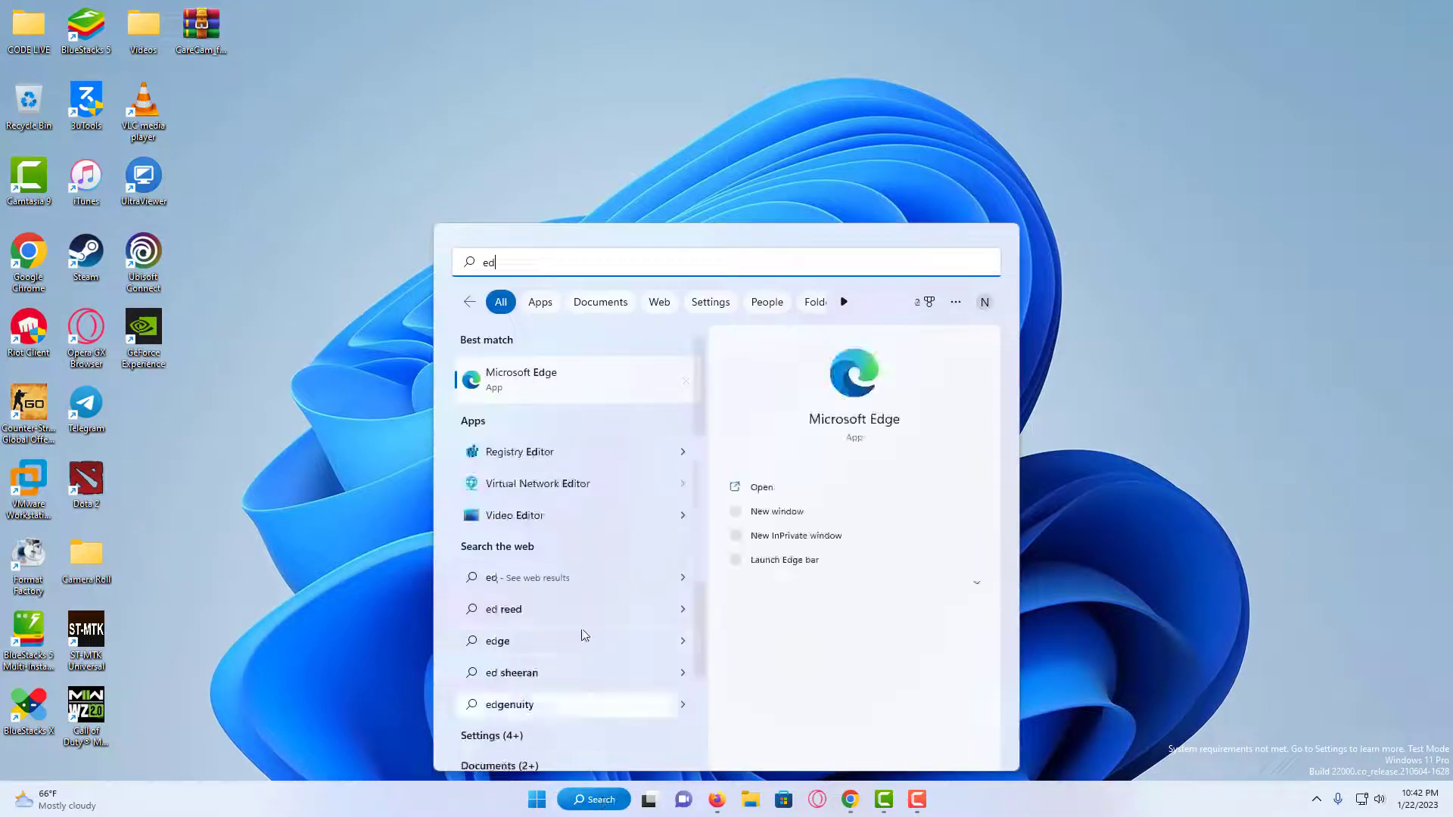